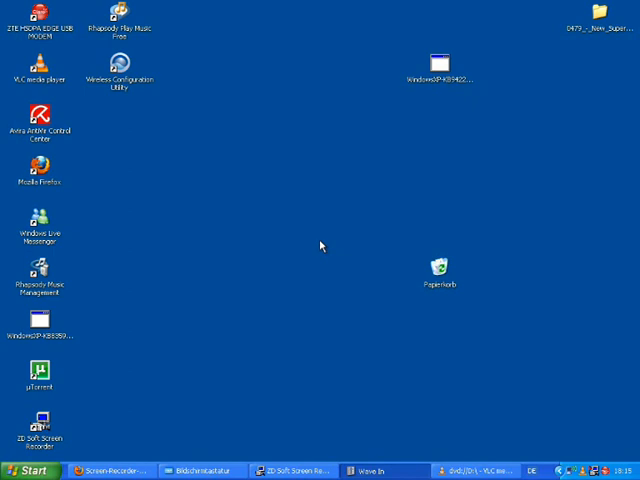
{"action": "mouse_move", "coordinate": [372, 252]}
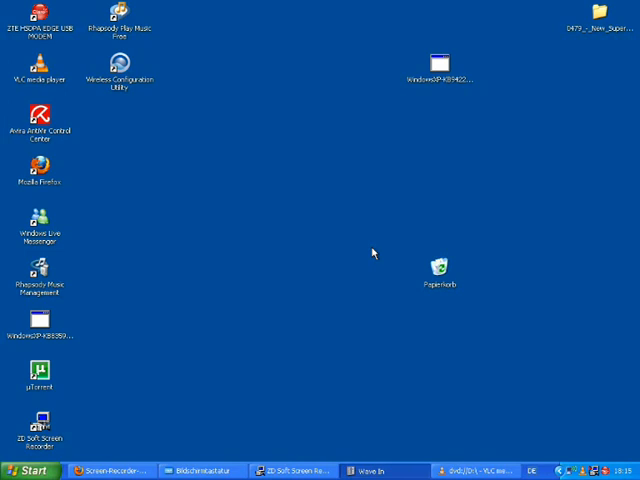
Show all network connections from the Start menu's Connect To entry
{"action": "left_click", "coordinate": [30, 470]}
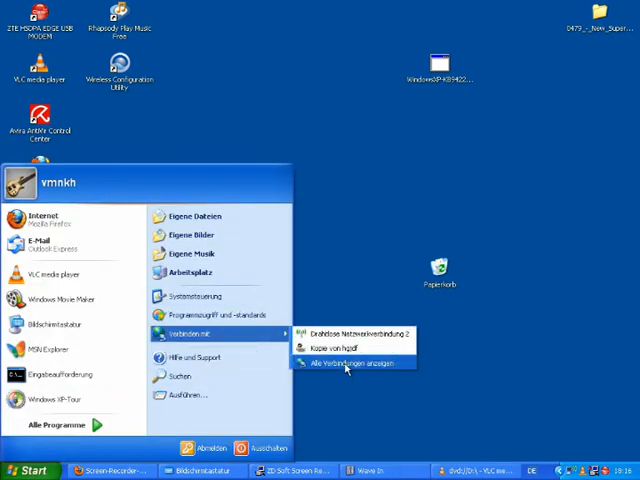
{"action": "left_click", "coordinate": [350, 362]}
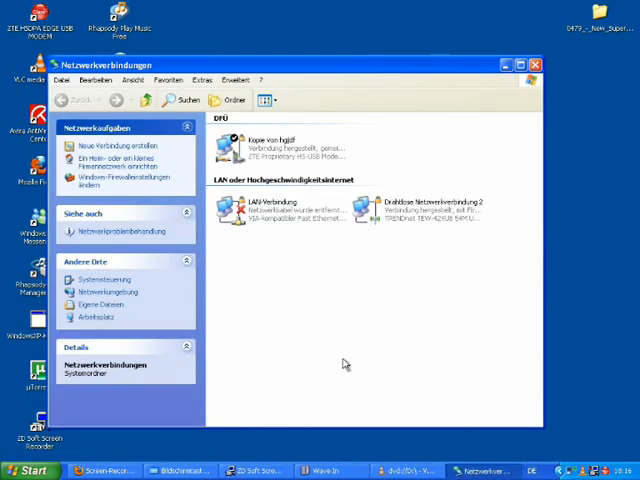
{"action": "mouse_move", "coordinate": [344, 372]}
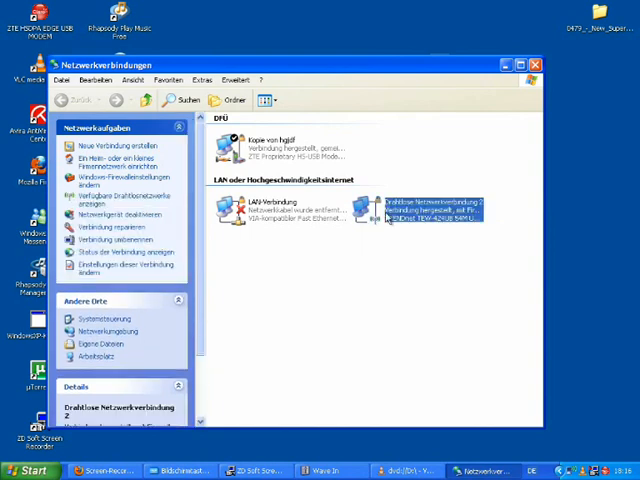
View Wireless Network Connection 2's TCP/IP properties showing its static address, then head to Accessories
{"action": "right_click", "coordinate": [420, 210]}
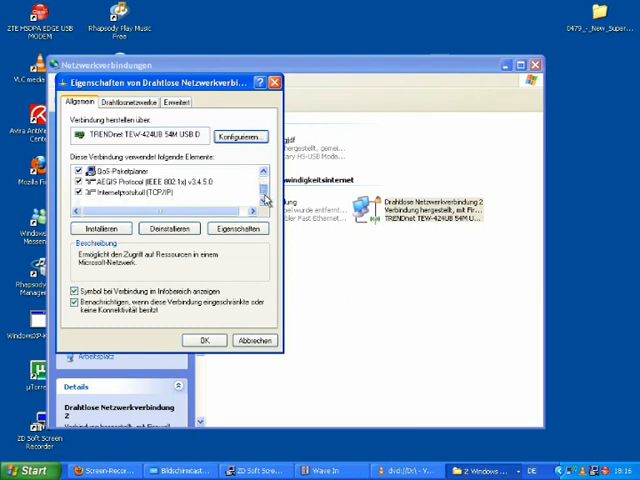
{"action": "left_click", "coordinate": [150, 202]}
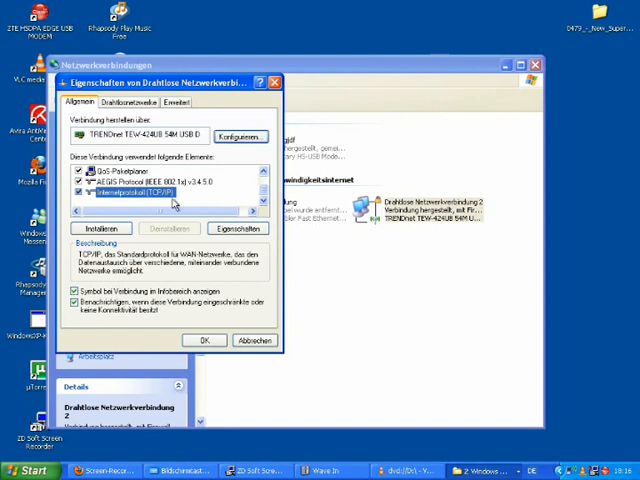
{"action": "mouse_move", "coordinate": [238, 228]}
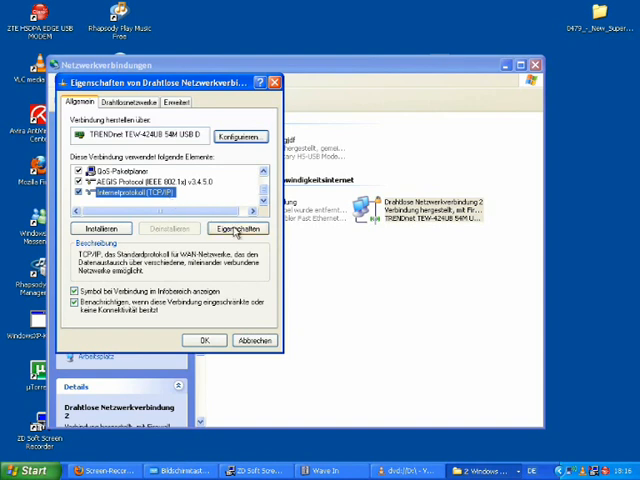
{"action": "left_click", "coordinate": [236, 228]}
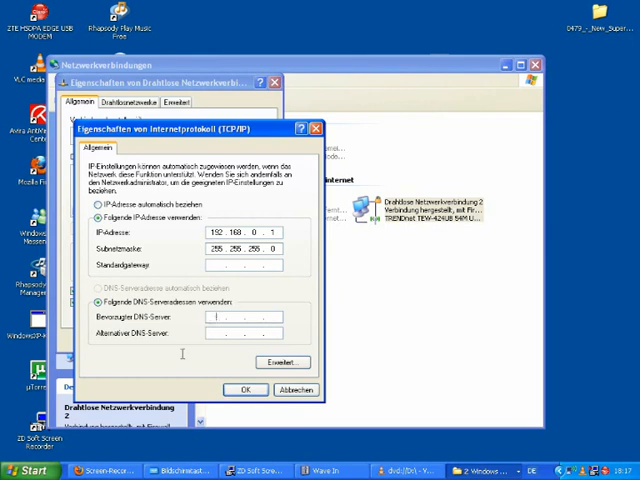
{"action": "mouse_move", "coordinate": [20, 468]}
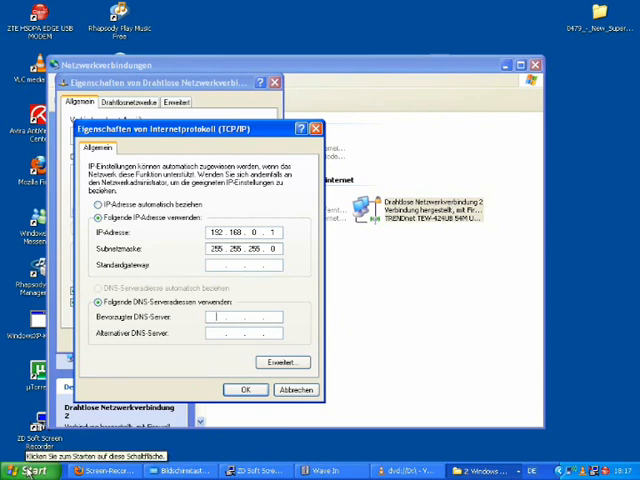
{"action": "left_click", "coordinate": [24, 470]}
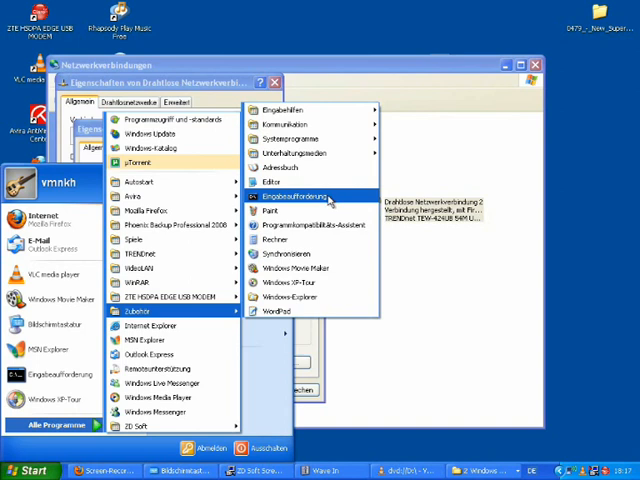
Run ipconfig /all in Command Prompt to check the network addresses
{"action": "left_click", "coordinate": [288, 196]}
{"action": "type", "text": "ipc"}
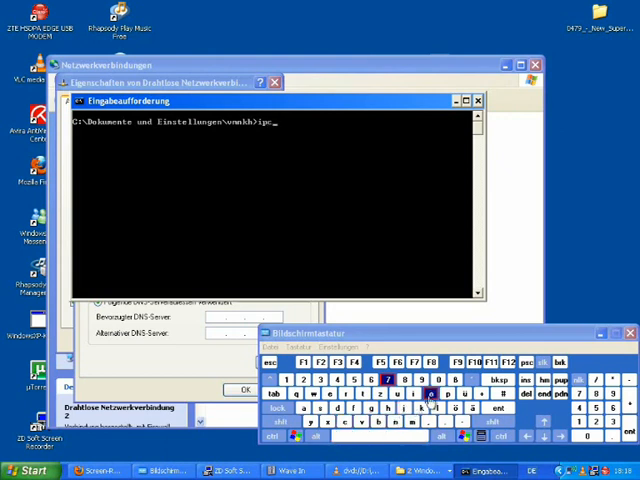
{"action": "left_click", "coordinate": [360, 410]}
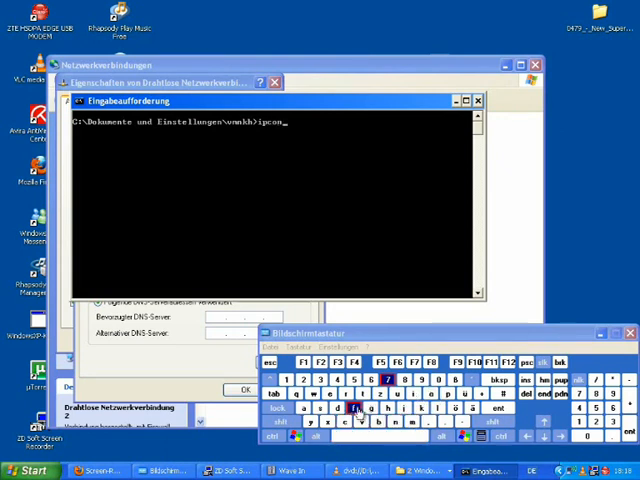
{"action": "left_click", "coordinate": [366, 412]}
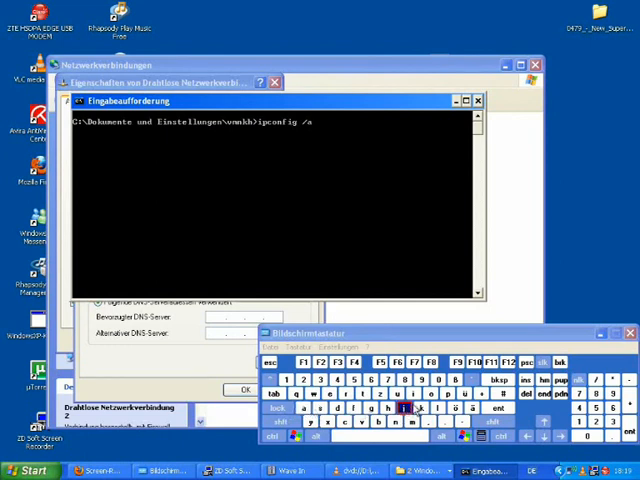
{"action": "left_click", "coordinate": [496, 408]}
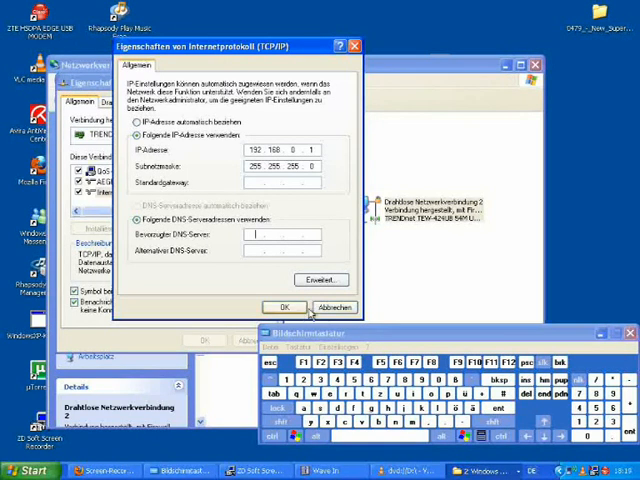
Close the TCP/IP properties and tick 'Use Windows to configure my wireless network settings'
{"action": "left_click", "coordinate": [284, 306]}
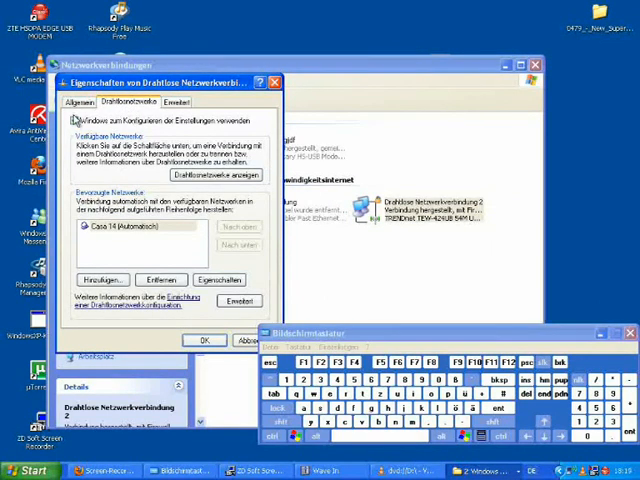
{"action": "left_click", "coordinate": [72, 120]}
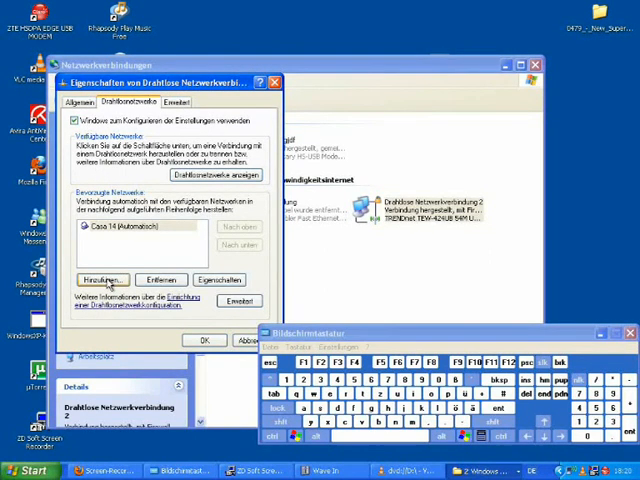
Add preferred network W2 as a computer-to-computer (ad hoc) network
{"action": "left_click", "coordinate": [102, 280]}
{"action": "type", "text": "tst2"}
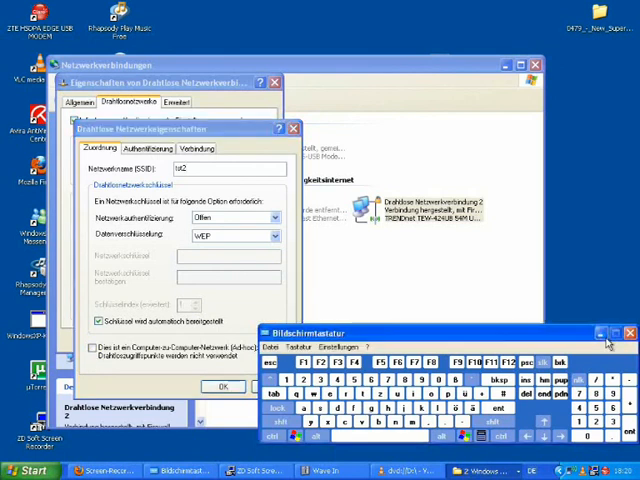
{"action": "left_click", "coordinate": [628, 332]}
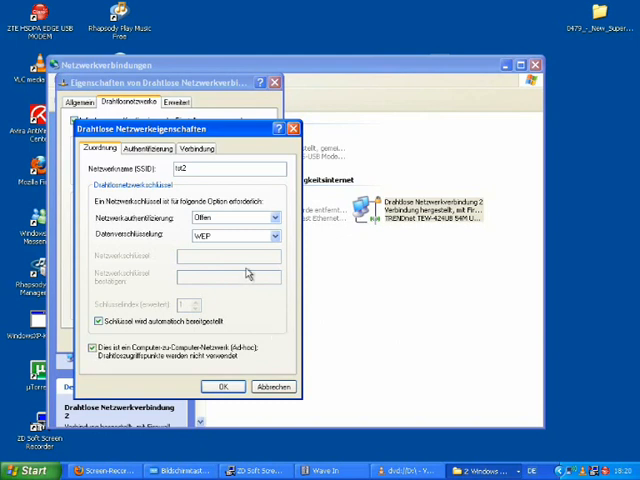
{"action": "mouse_move", "coordinate": [256, 216]}
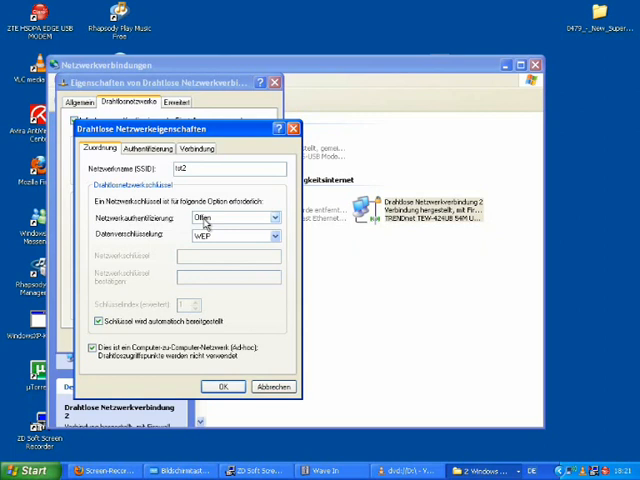
Pick another Data encryption option, confirm W2 and cancel the connection properties
{"action": "left_click", "coordinate": [270, 236]}
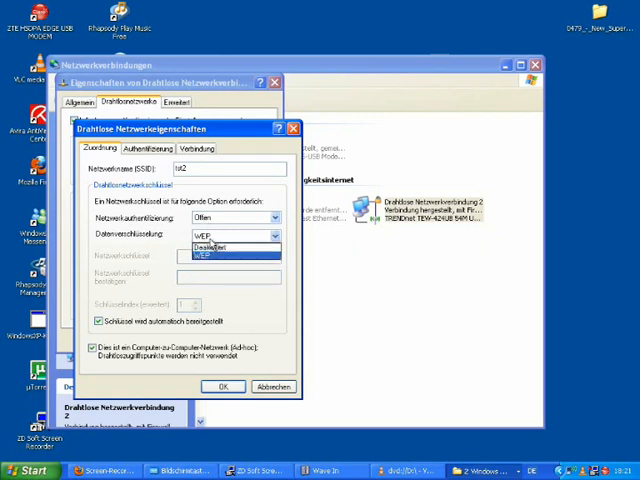
{"action": "left_click", "coordinate": [210, 244]}
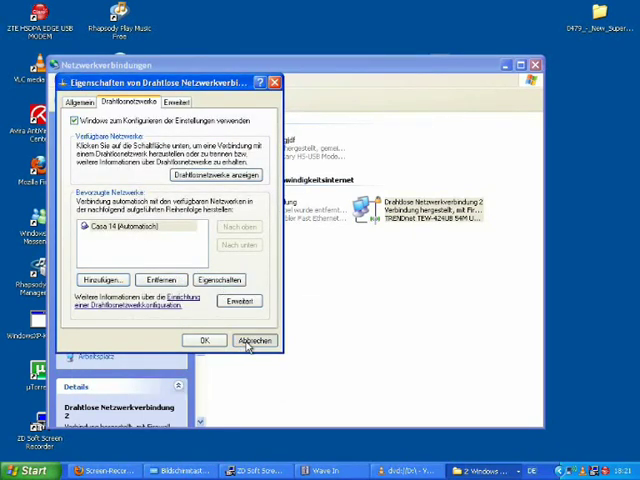
{"action": "left_click", "coordinate": [256, 340]}
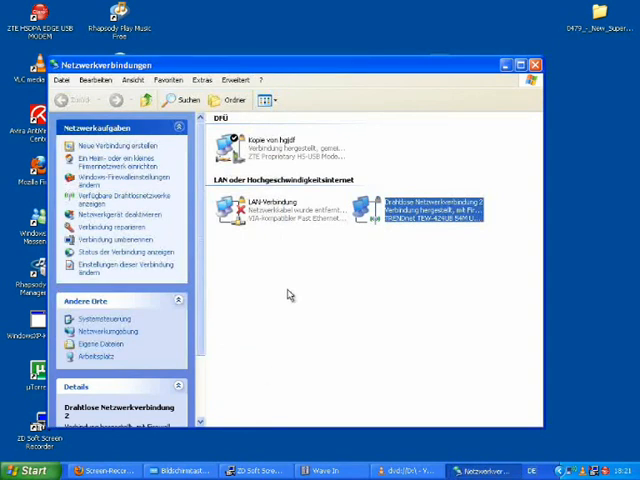
{"action": "mouse_move", "coordinate": [316, 148]}
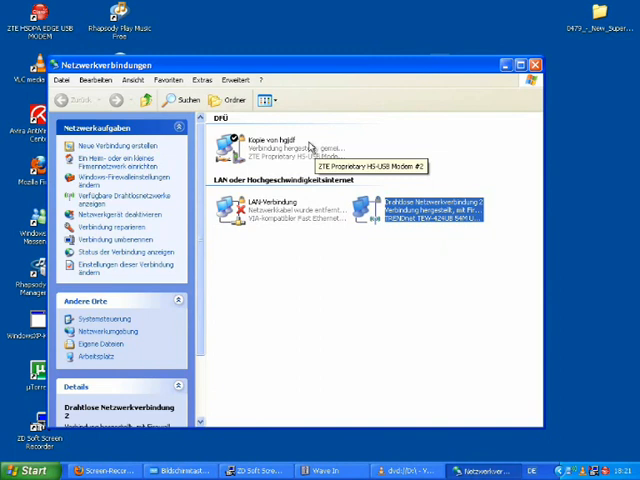
Open Eigenschaften of the Kopie von hgjdf dial-up connection
{"action": "left_click", "coordinate": [270, 148]}
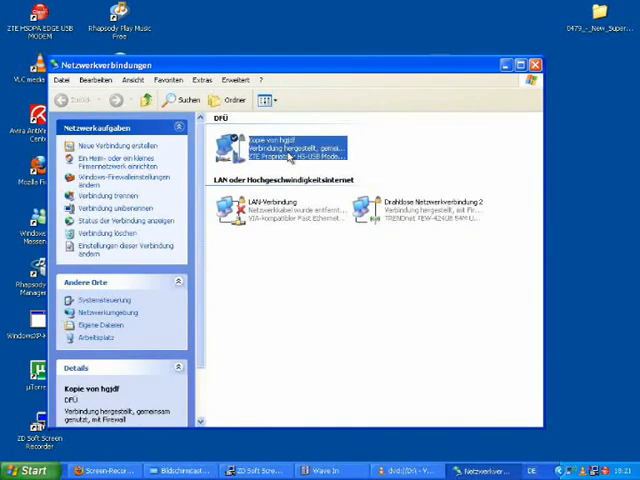
{"action": "mouse_move", "coordinate": [288, 156]}
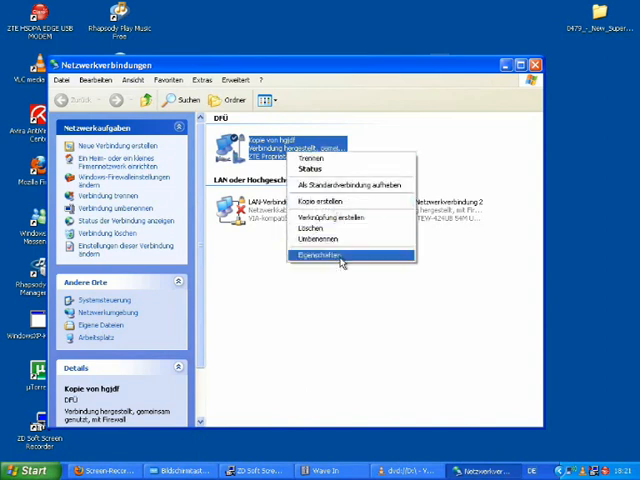
{"action": "left_click", "coordinate": [318, 258]}
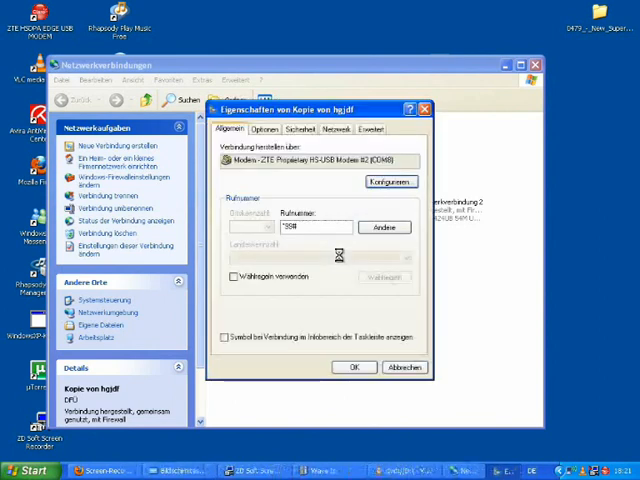
On Erweitert, allow other network users to use this connection via the wireless home network and confirm
{"action": "left_click", "coordinate": [370, 128]}
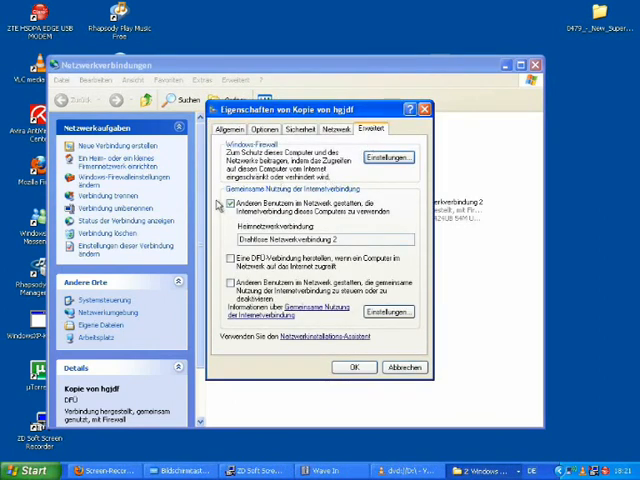
{"action": "left_click", "coordinate": [230, 204]}
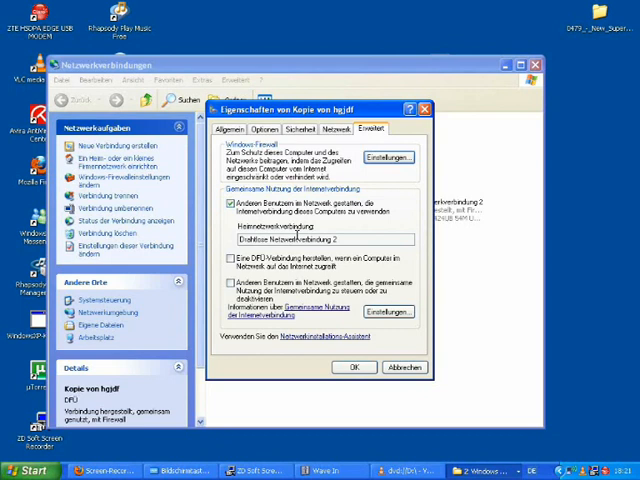
{"action": "mouse_move", "coordinate": [404, 368]}
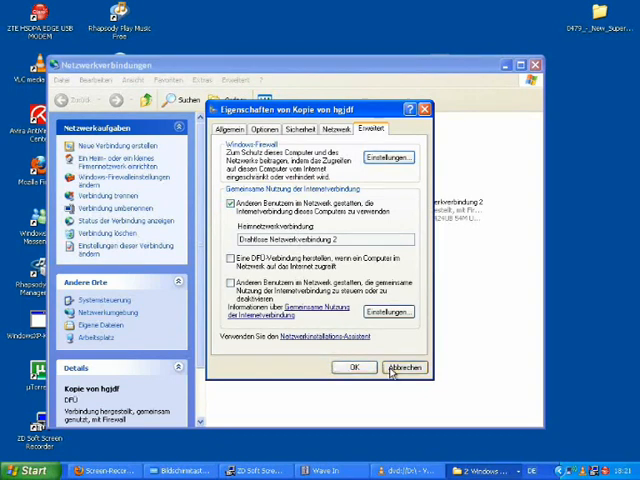
{"action": "left_click", "coordinate": [404, 368]}
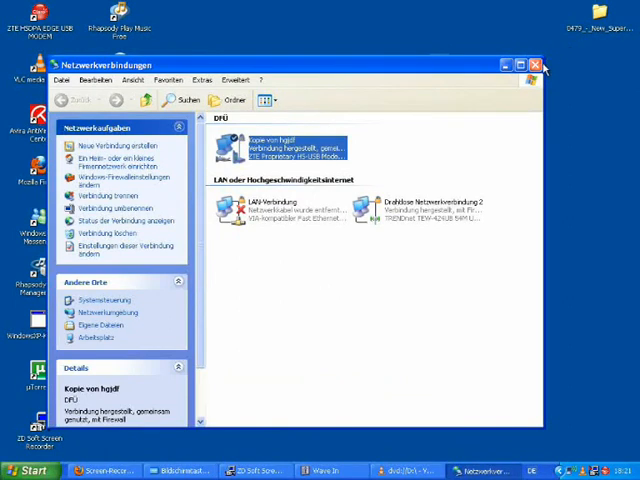
{"action": "left_click", "coordinate": [536, 64]}
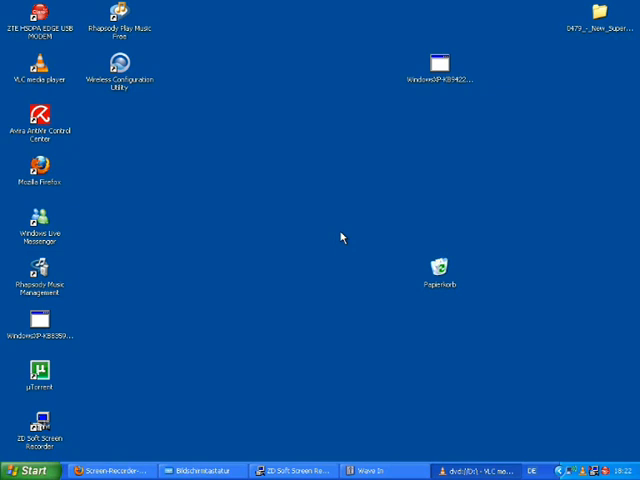
{"action": "mouse_move", "coordinate": [280, 280]}
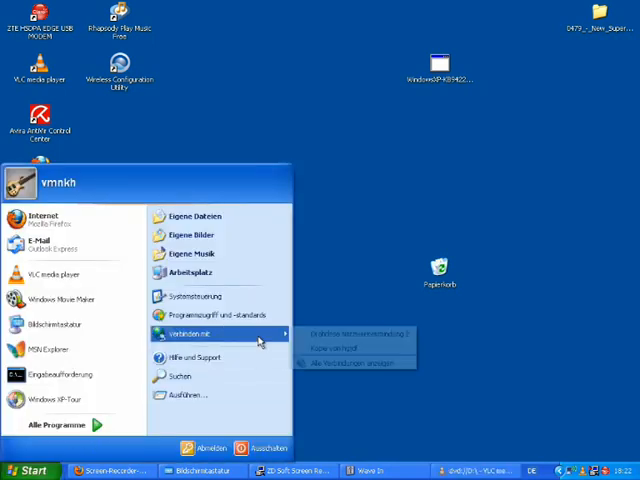
{"action": "left_click", "coordinate": [352, 362]}
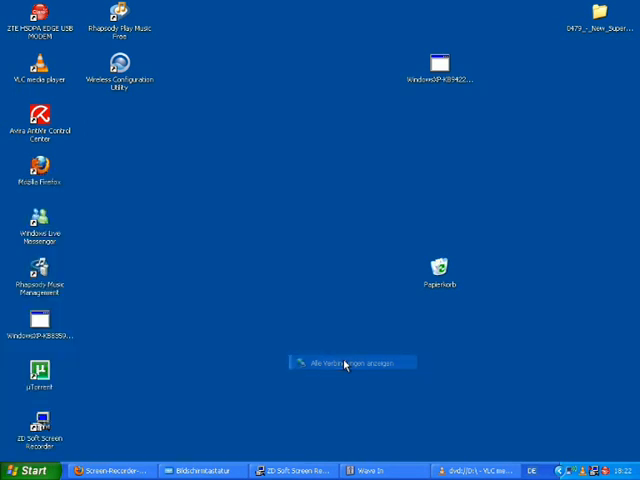
{"action": "left_click", "coordinate": [350, 362]}
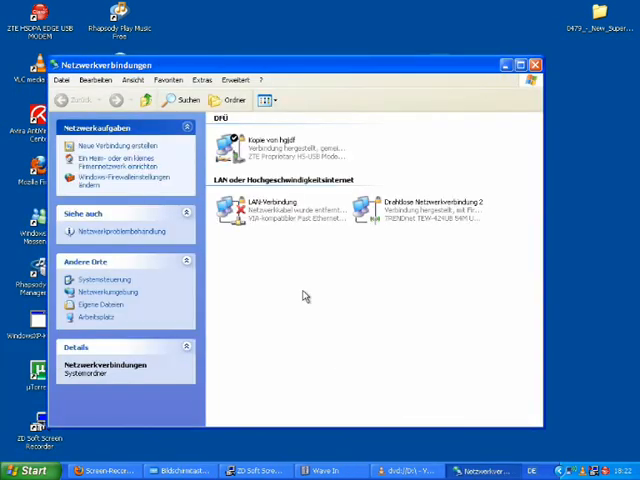
{"action": "mouse_move", "coordinate": [444, 210]}
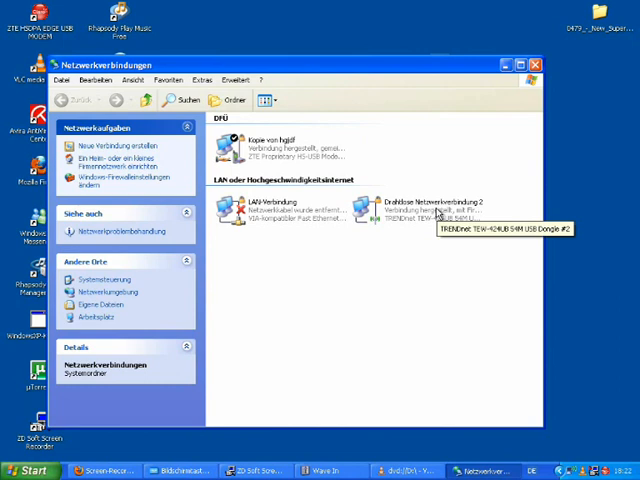
Open Drahtlose Netzwerkverbindung 2's Internetprotokoll (TCP/IP) properties with fixed address 192.168.0.2
{"action": "right_click", "coordinate": [430, 204]}
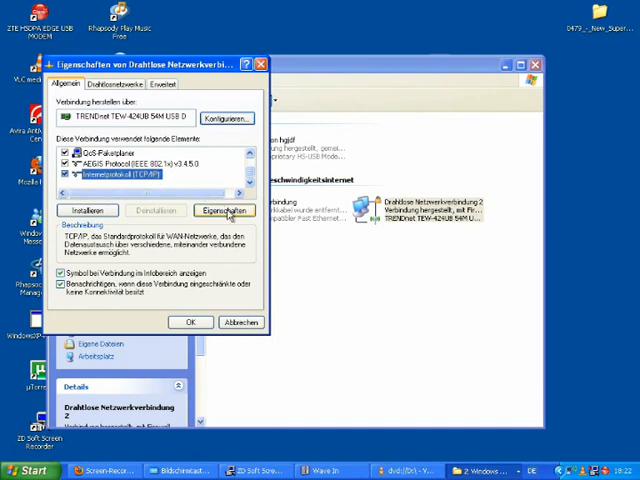
{"action": "left_click", "coordinate": [224, 210]}
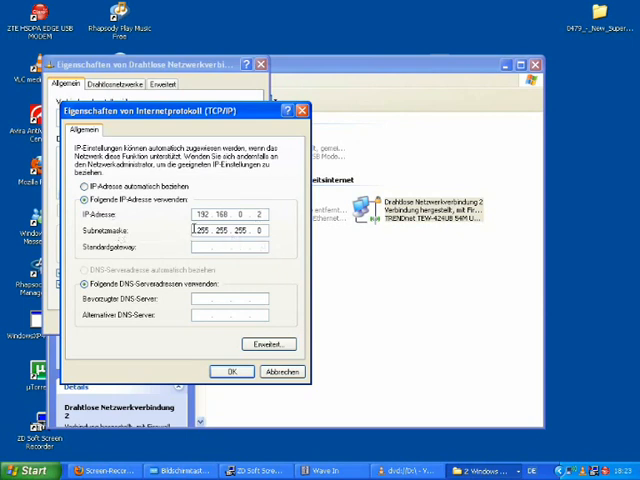
Enter Standardgateway 192.168.0.1 and the preferred DNS server, confirm and close the properties
{"action": "left_click", "coordinate": [230, 246]}
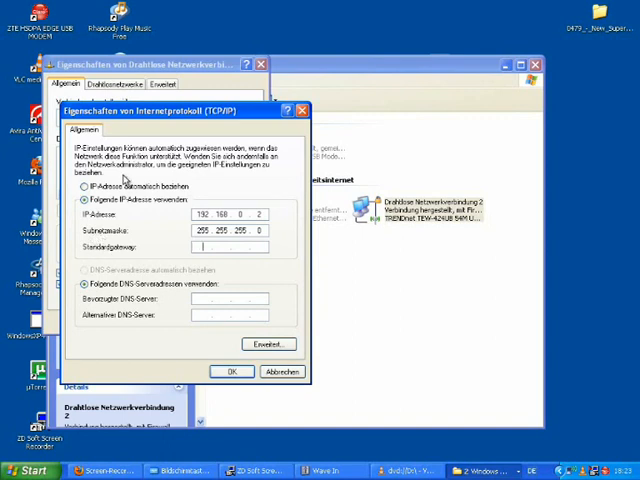
{"action": "type", "text": "192 . 168 . 0 . 1"}
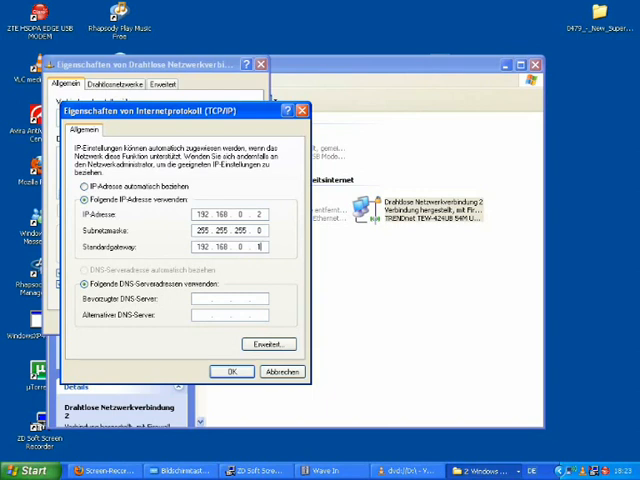
{"action": "mouse_move", "coordinate": [256, 268]}
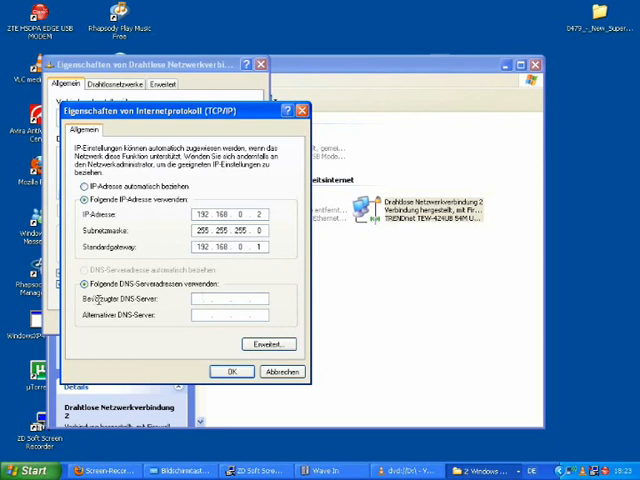
{"action": "left_click", "coordinate": [84, 284]}
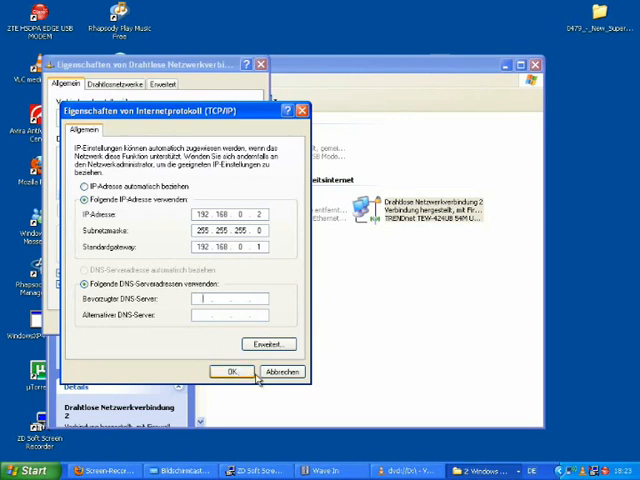
{"action": "left_click", "coordinate": [232, 372]}
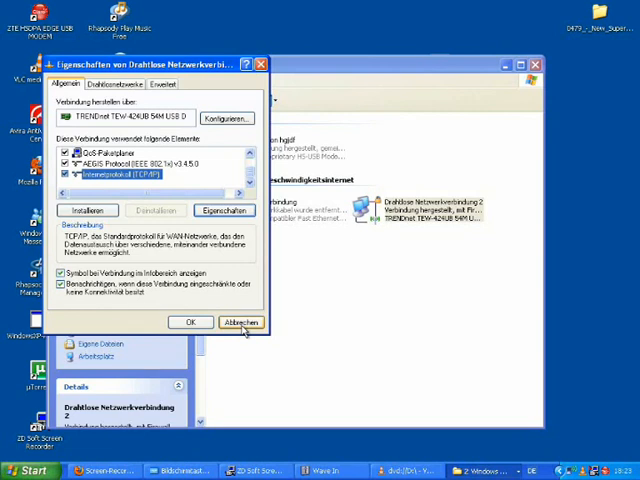
{"action": "left_click", "coordinate": [240, 322]}
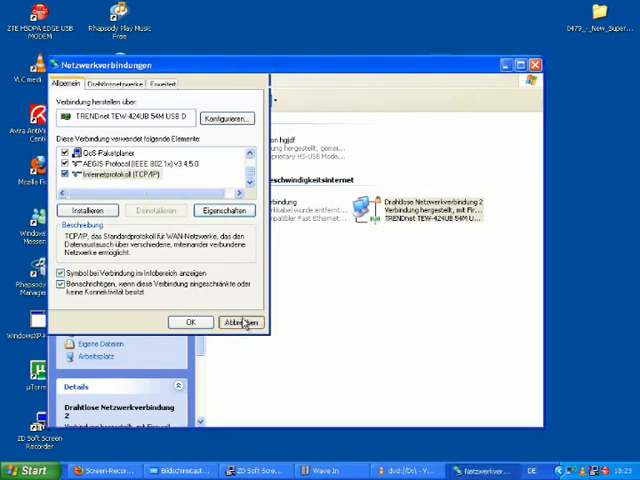
Show the available wireless networks, with the computer-to-computer network listed as connected
{"action": "left_click", "coordinate": [242, 322]}
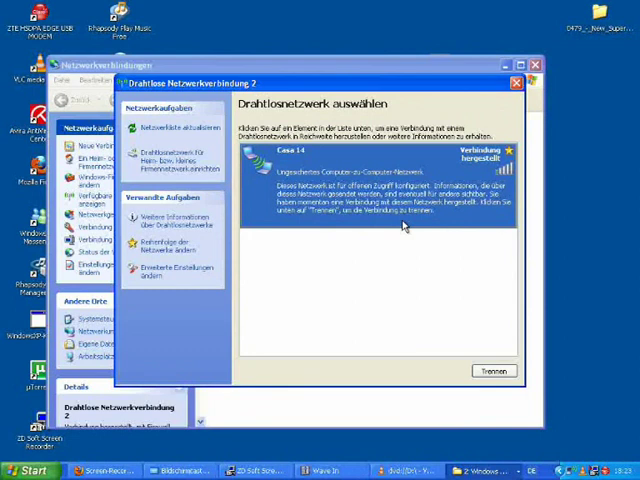
{"action": "mouse_move", "coordinate": [336, 128]}
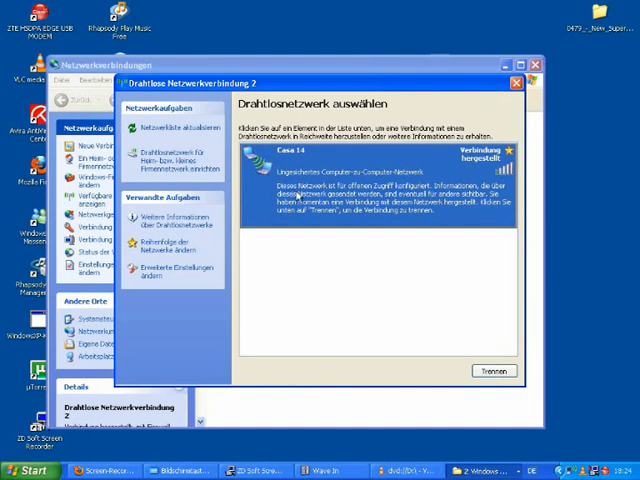
{"action": "mouse_move", "coordinate": [476, 304]}
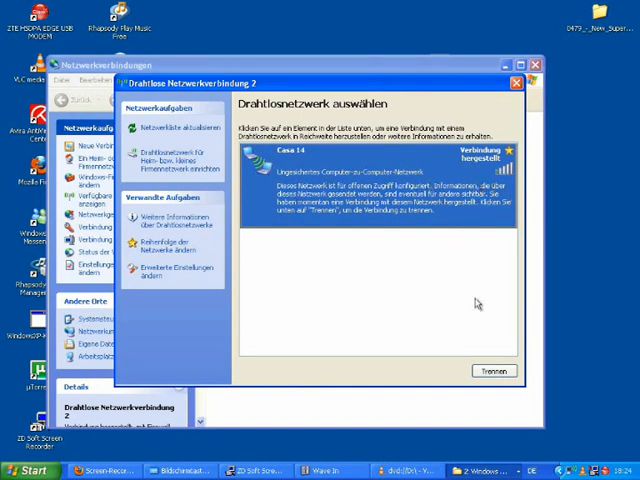